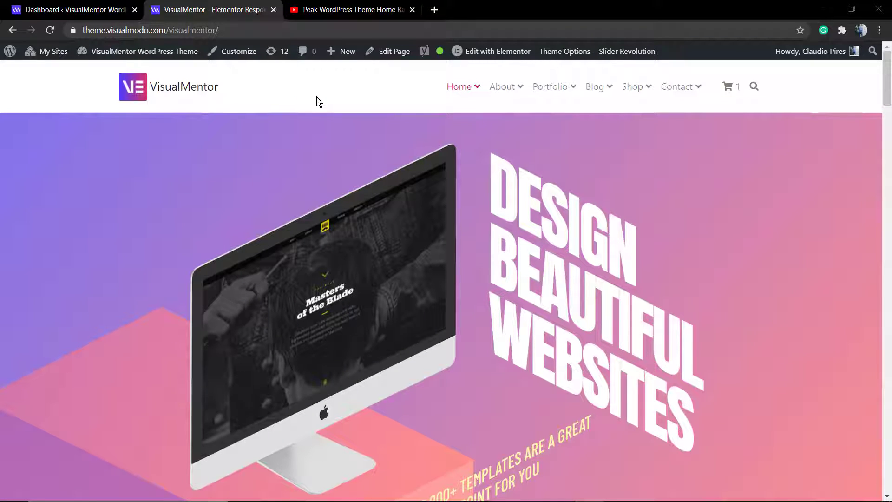
Step: Scroll through the VisualMentor demo homepage, then switch to the WordPress dashboard tab
scroll(down, 3)
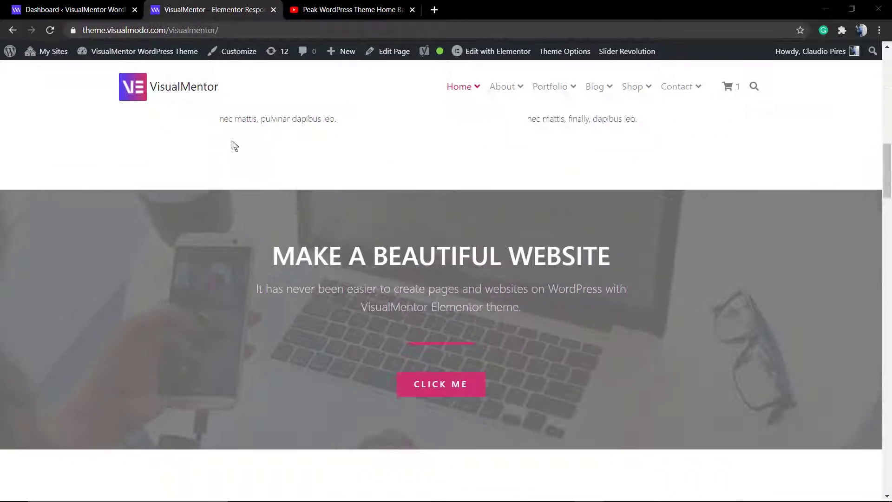
scroll(down, 3)
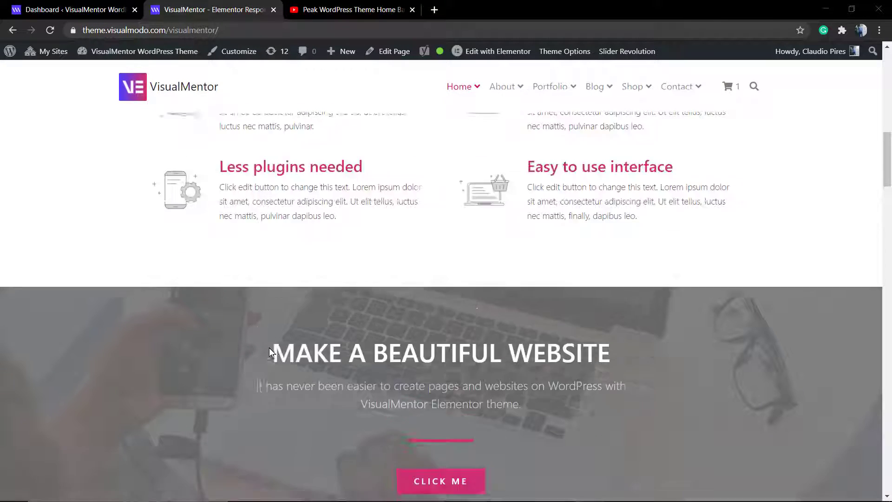
scroll(up, 3)
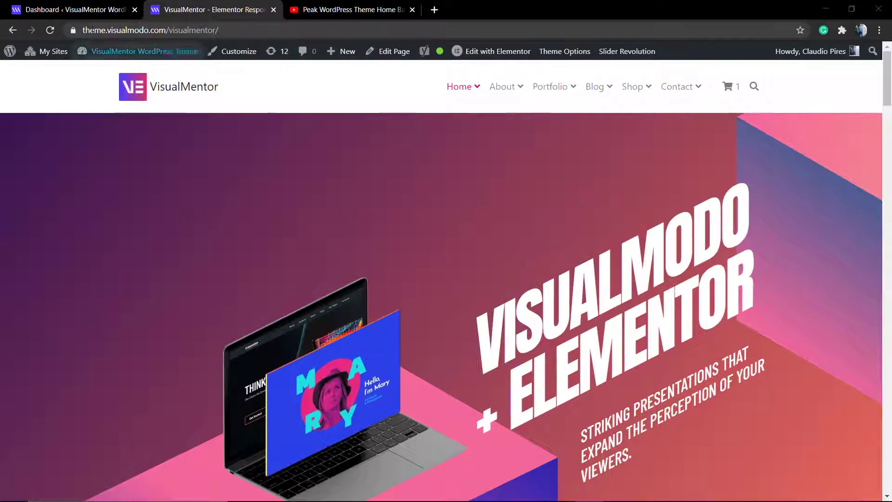
click(68, 10)
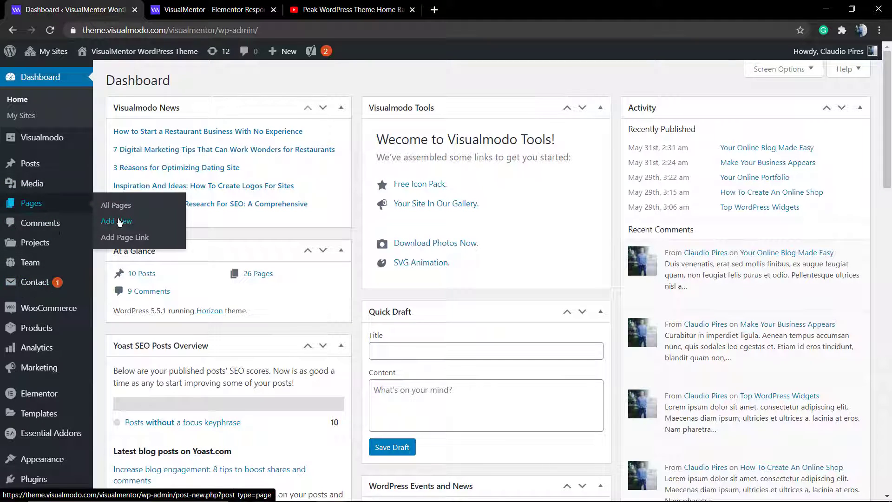
Step: Create a new page with Pages > Add New and open it in Elementor
click(116, 221)
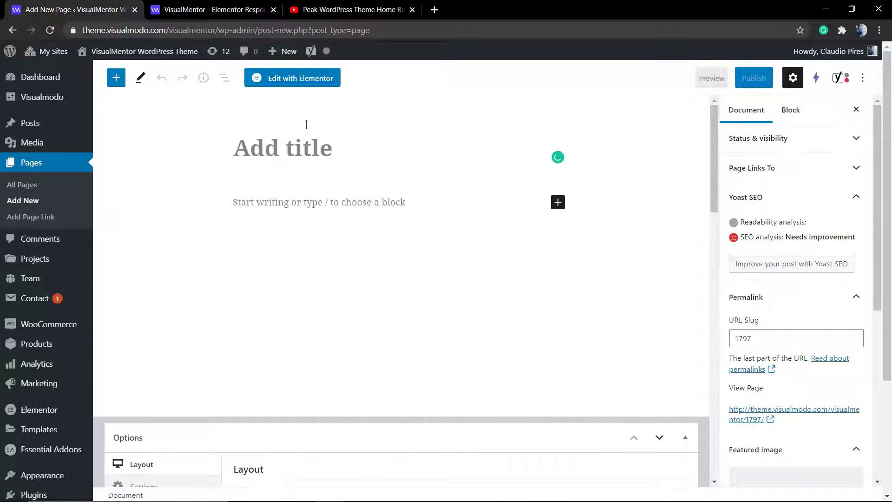
click(292, 78)
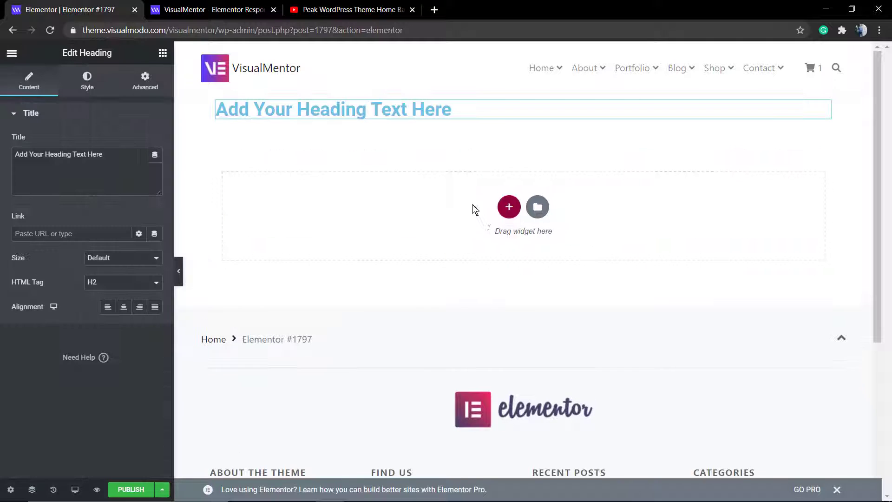
Step: Change the placeholder heading to 'Elementor Background Video' and return to the widgets panel
triple_click(333, 109)
text(Elementor Bacg)
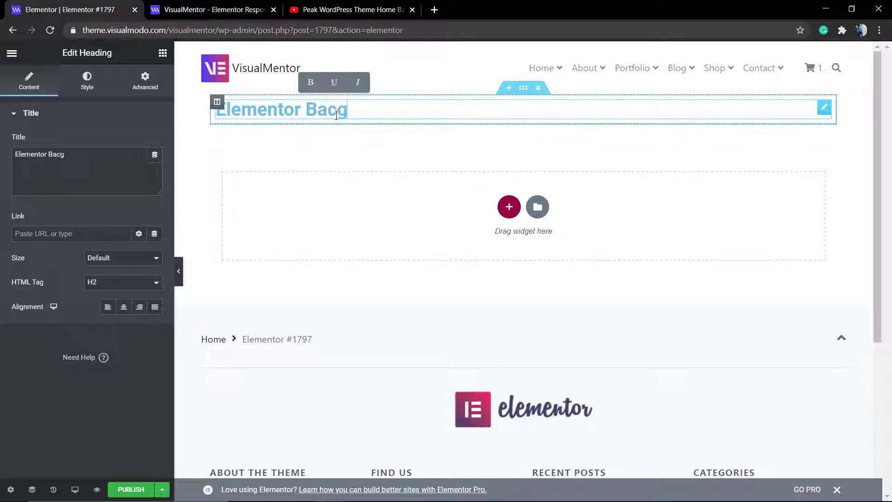
text(kround)
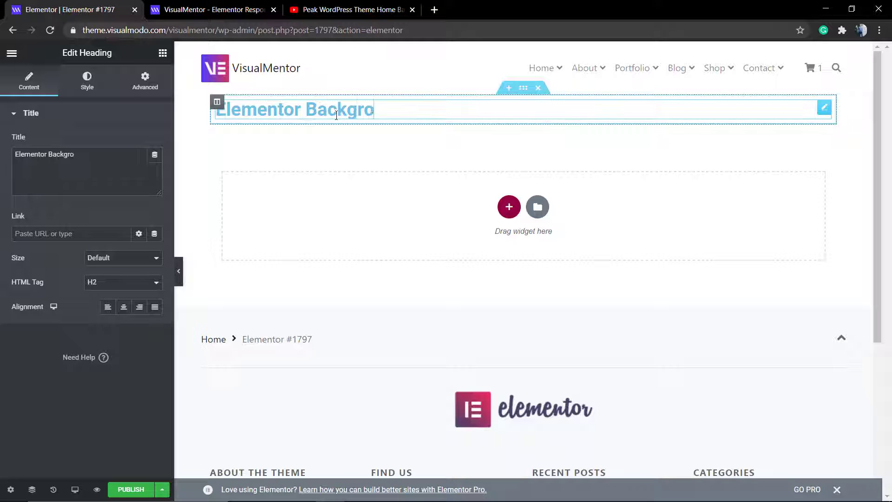
text(und Video)
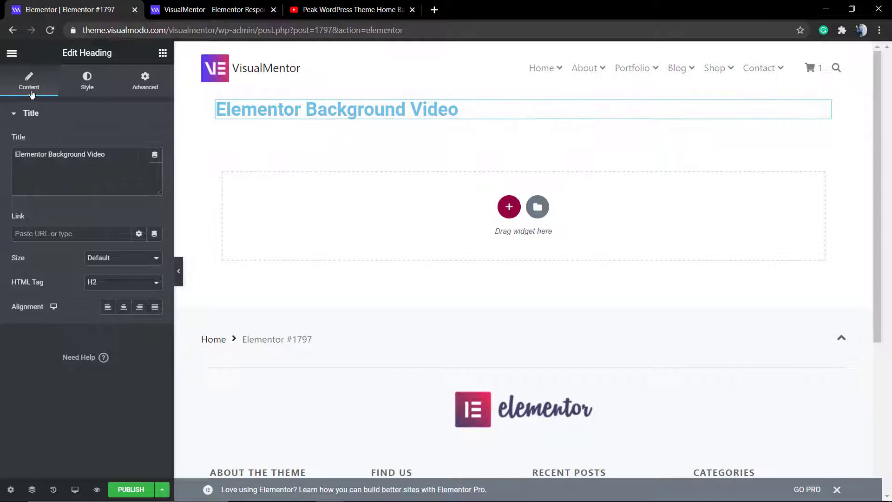
click(11, 53)
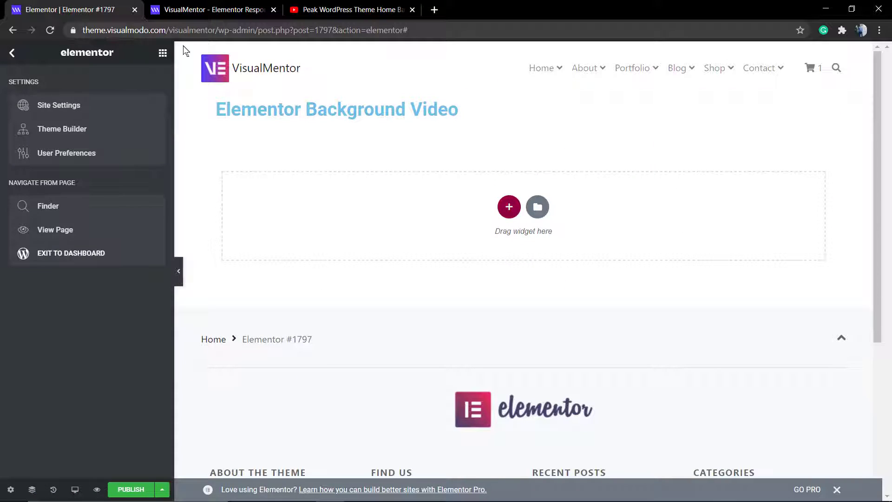
click(11, 52)
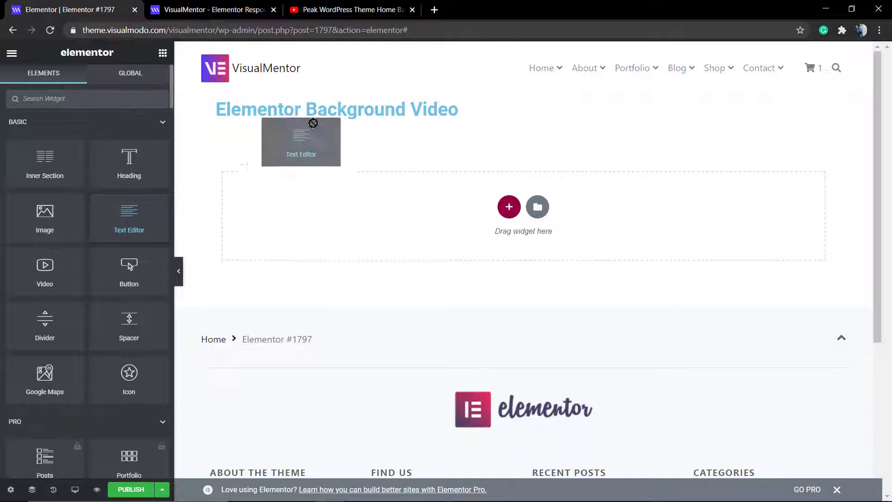
Step: Add a Text Editor widget with Lorem ipsum text below the 'Elementor Background Video' heading
click(300, 141)
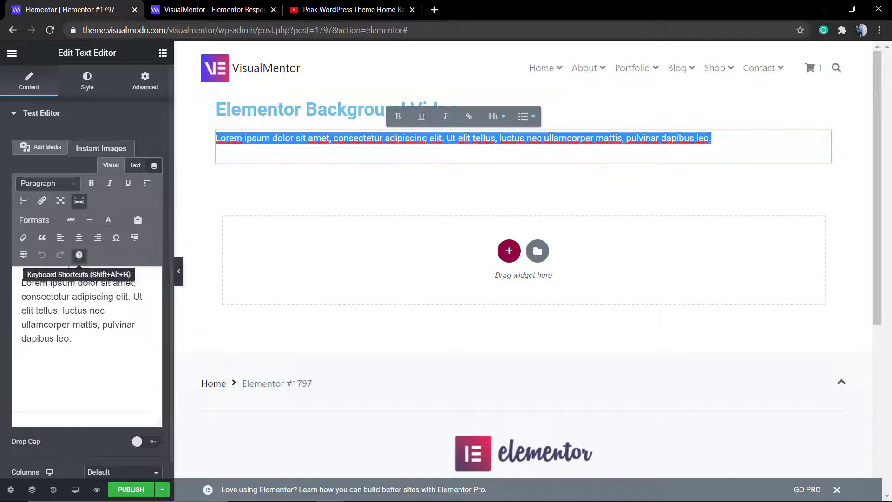
click(454, 149)
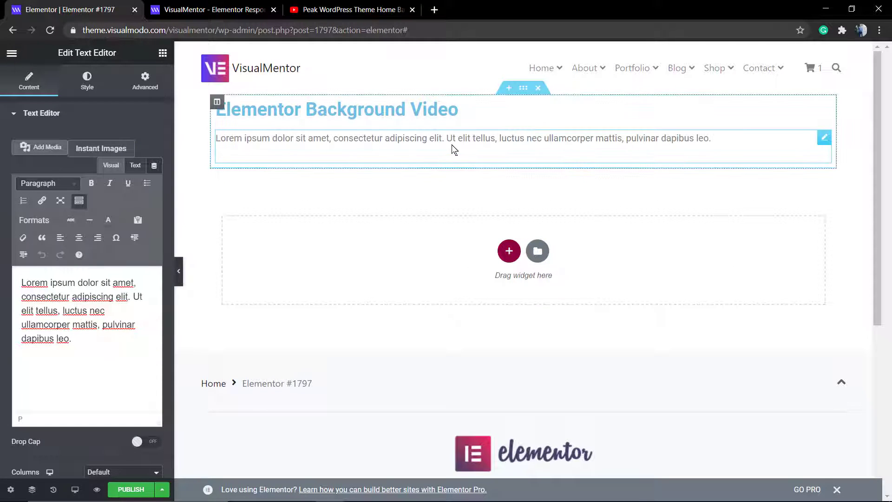
click(336, 110)
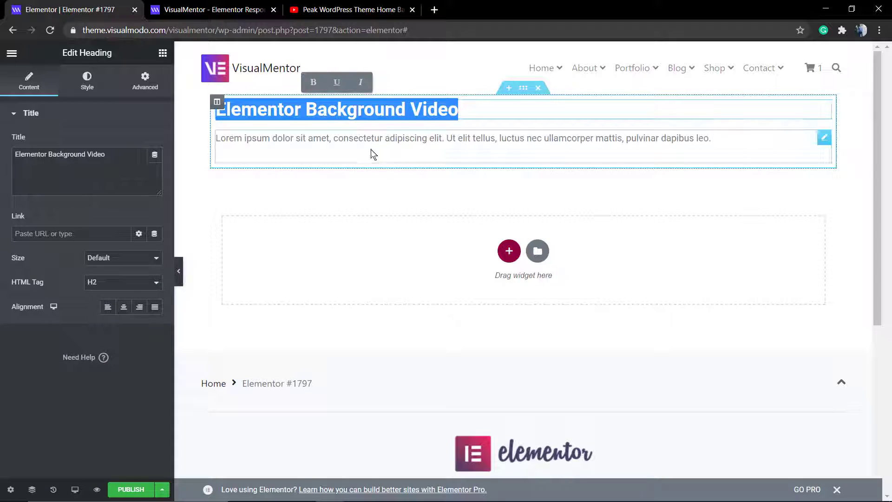
click(523, 87)
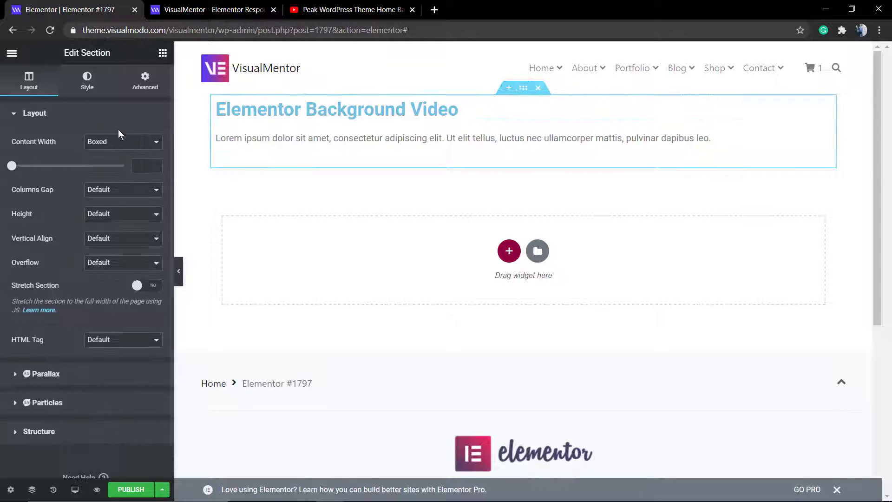
Step: Set the section's Advanced margin to 70 px top and bottom
click(145, 80)
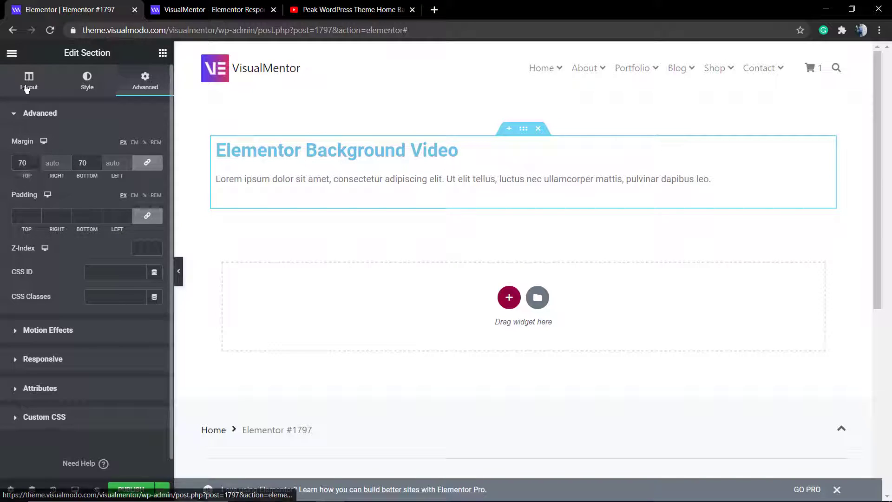
click(28, 80)
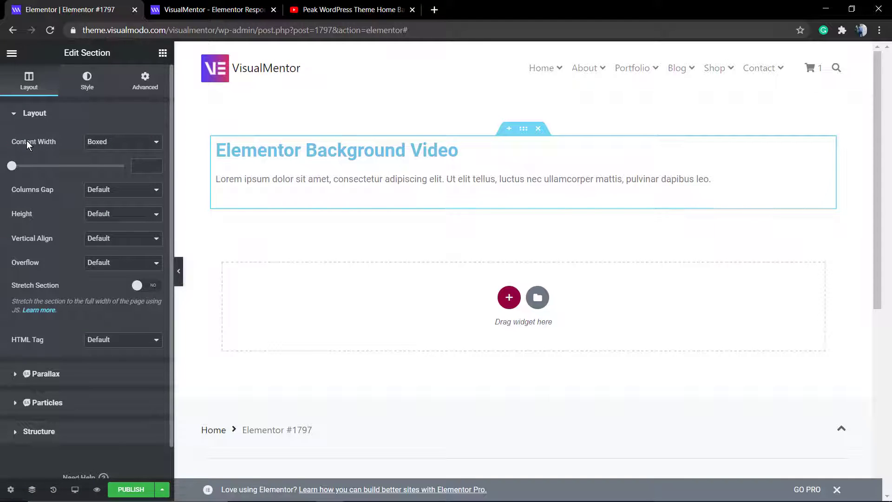
mouse_move(33, 144)
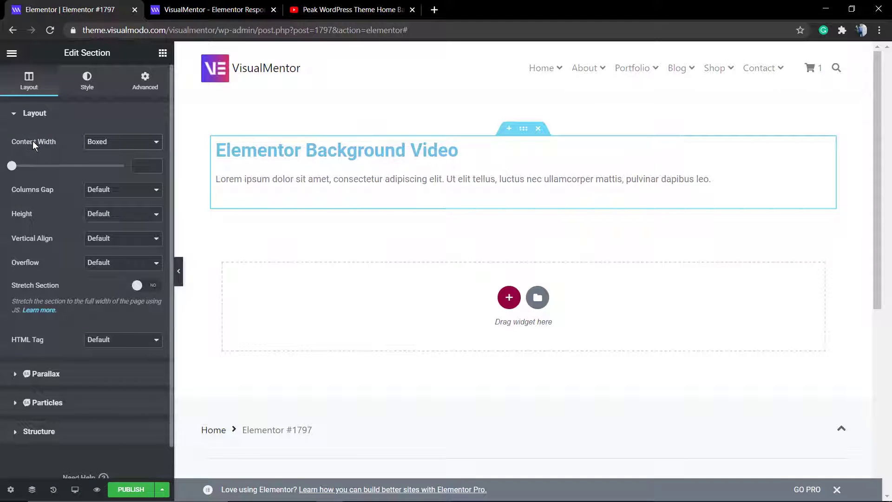
mouse_move(38, 148)
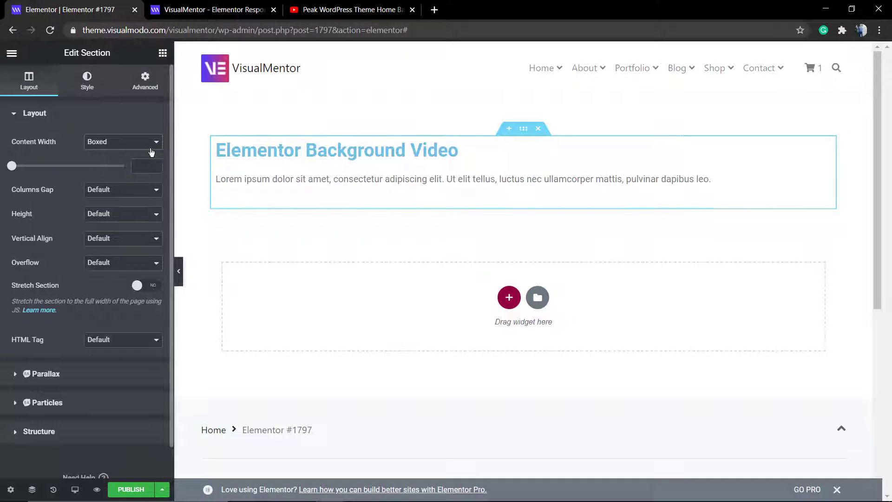
Step: Keep content width Boxed and toggle Stretch Section on, off, then on again
click(123, 141)
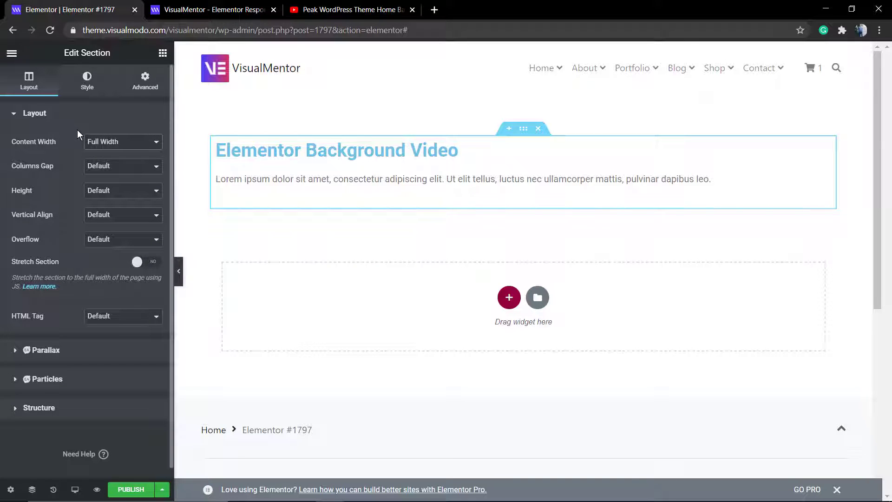
mouse_move(85, 205)
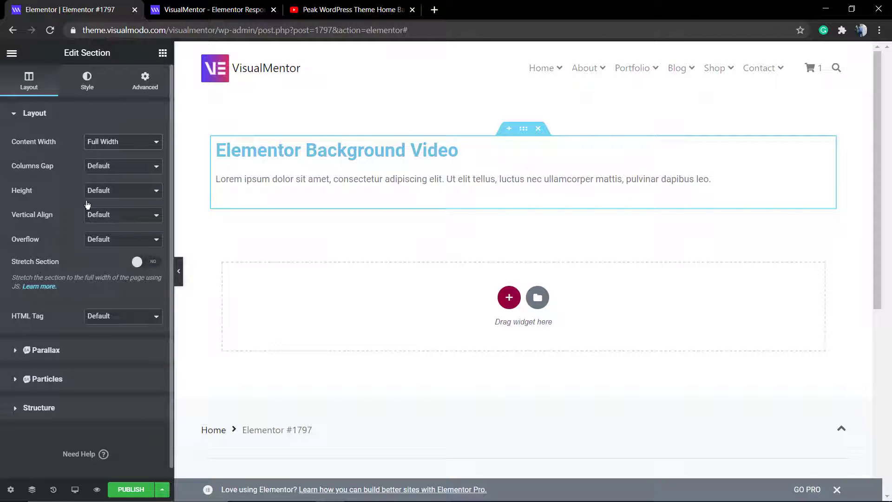
click(122, 141)
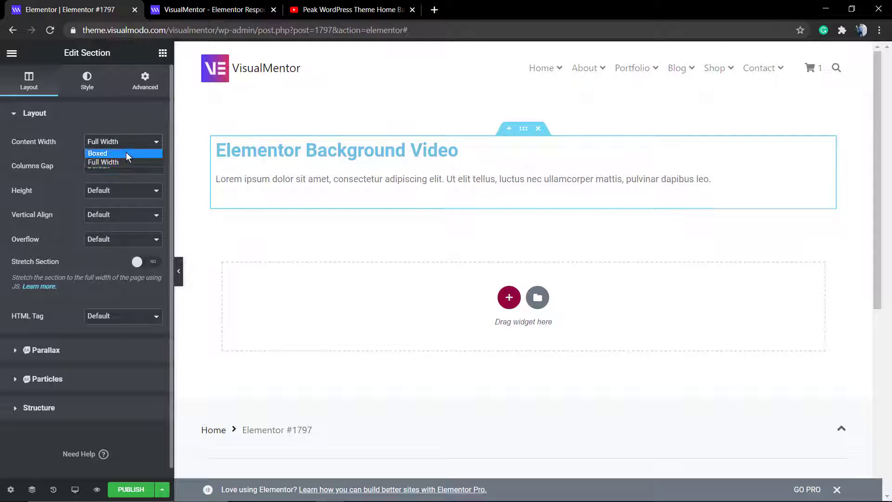
click(98, 153)
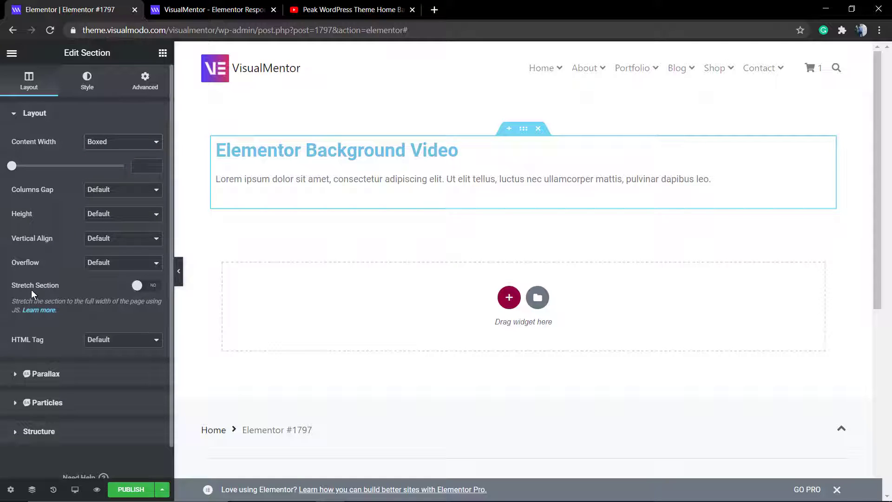
click(147, 284)
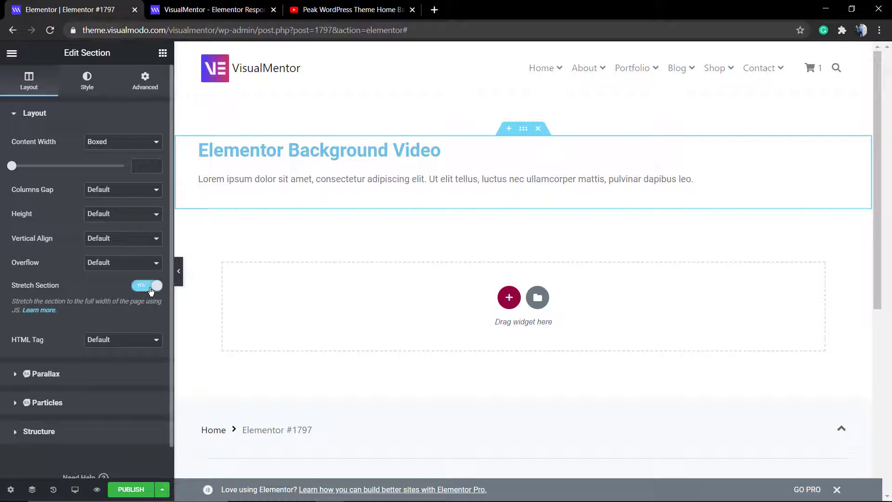
click(146, 284)
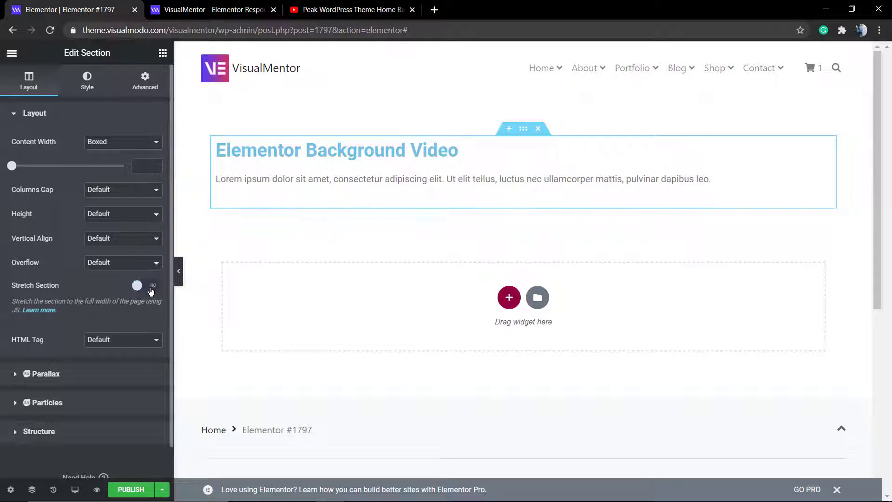
click(146, 284)
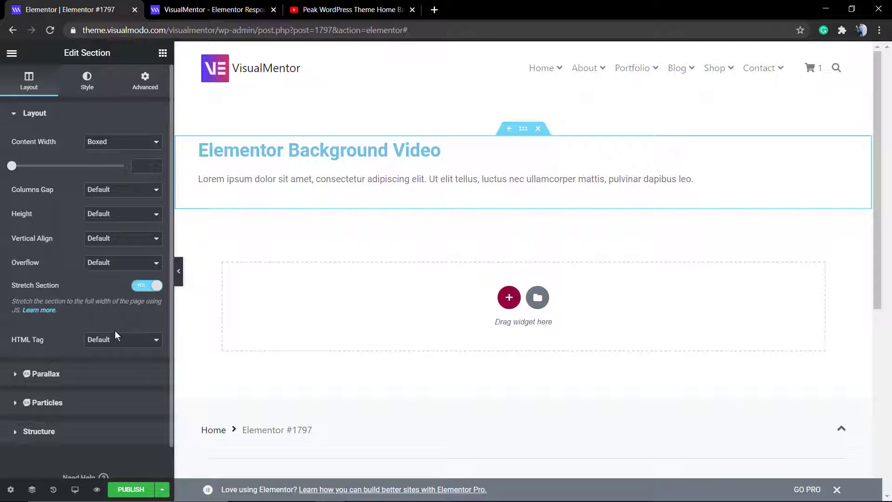
mouse_move(71, 222)
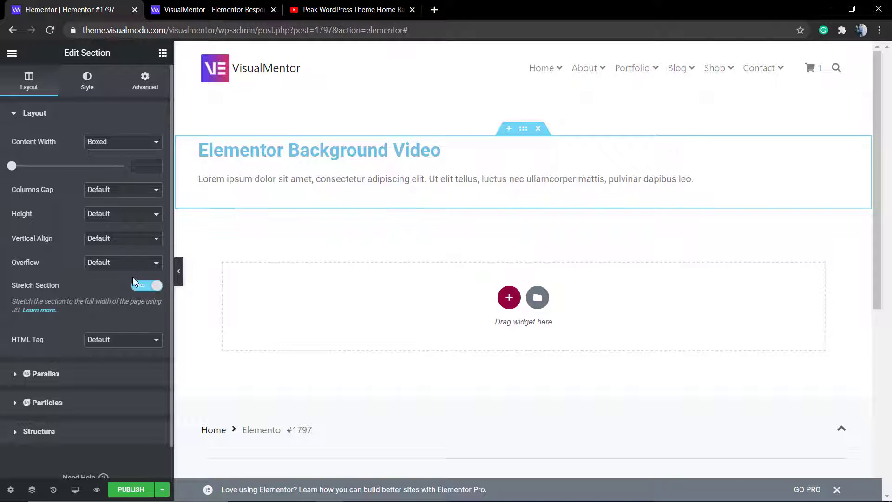
click(87, 79)
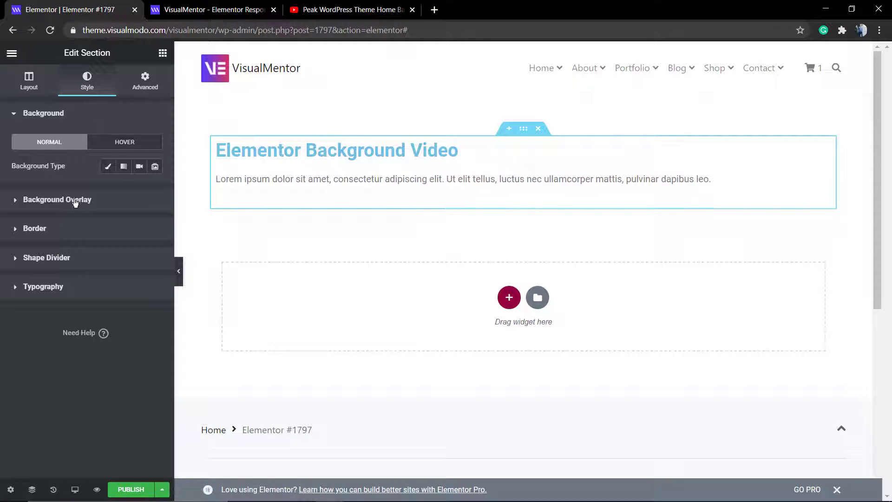
mouse_move(66, 172)
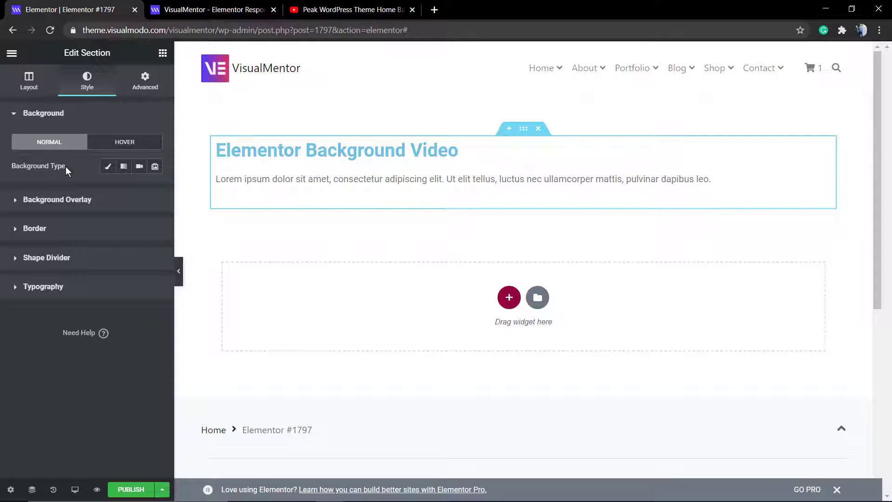
mouse_move(140, 166)
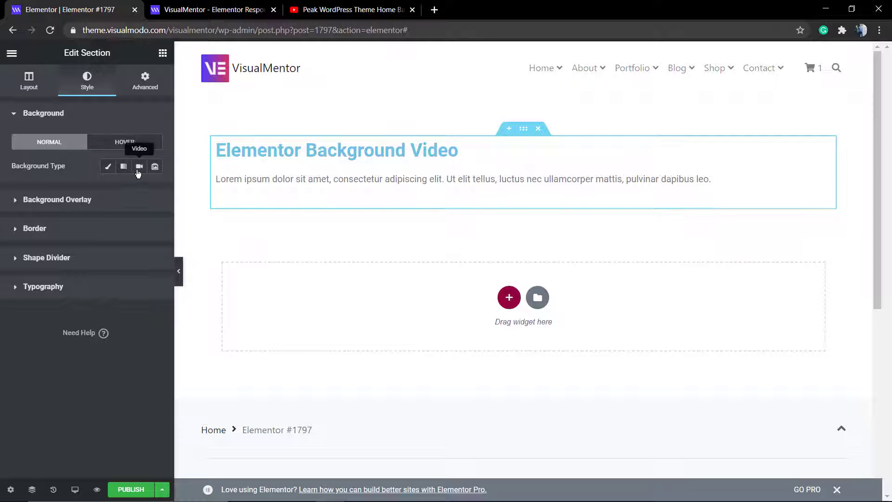
mouse_move(139, 171)
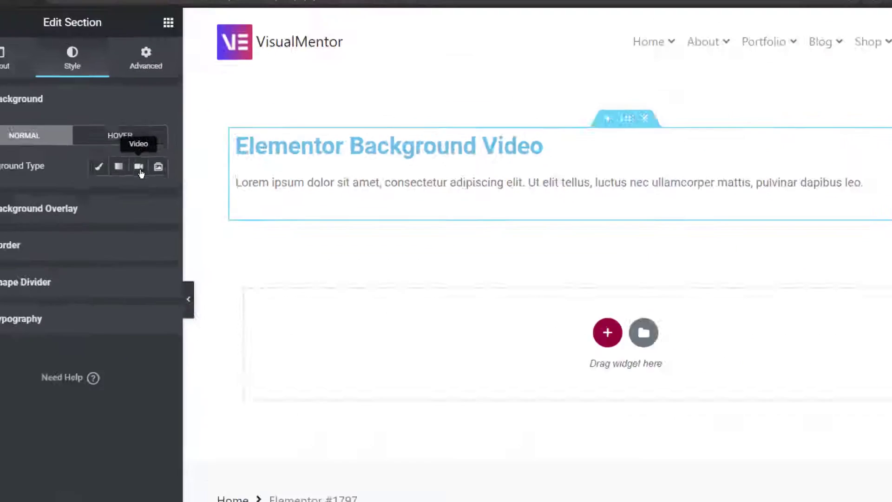
Step: Make Video the section background type, with start time 10 and end time 70
click(139, 165)
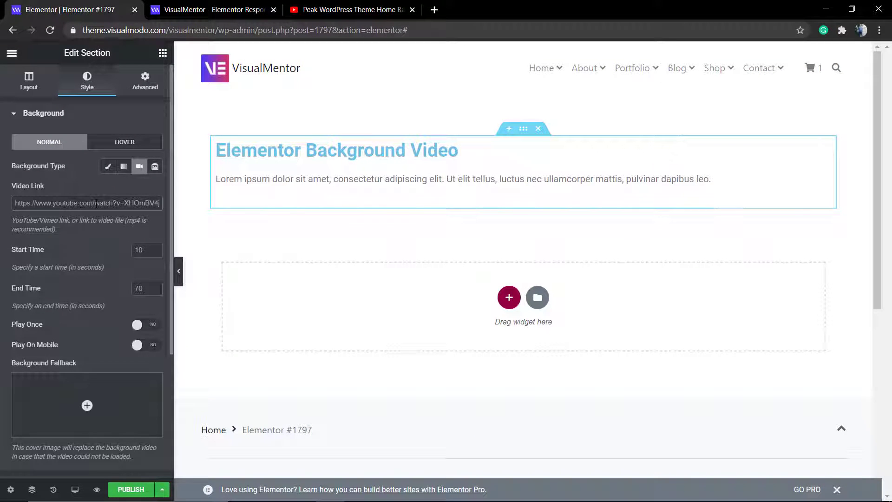
Step: Copy the URL of the Peak WordPress Theme Home Background Video from the YouTube tab
click(350, 10)
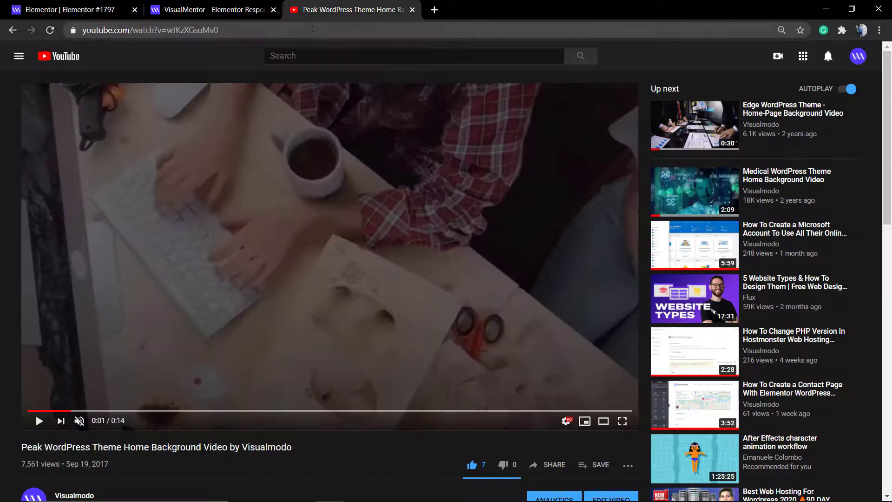
click(68, 10)
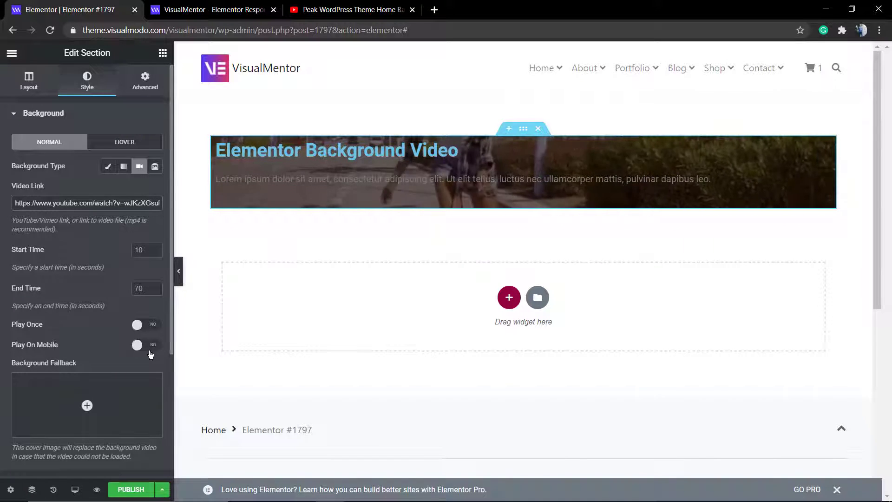
Step: Paste the YouTube URL into Video Link and open the Background Fallback media library
click(146, 344)
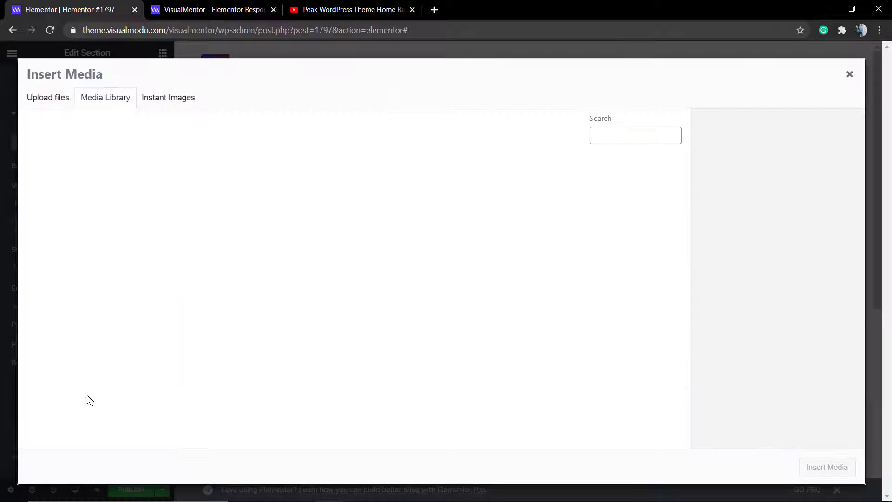
Step: Insert the beach photo main1.jpg as the section's background fallback image
click(105, 97)
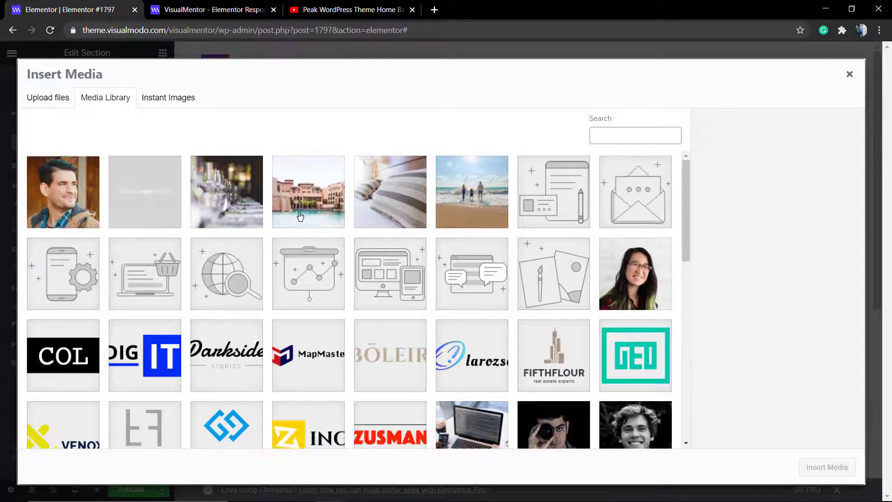
click(471, 192)
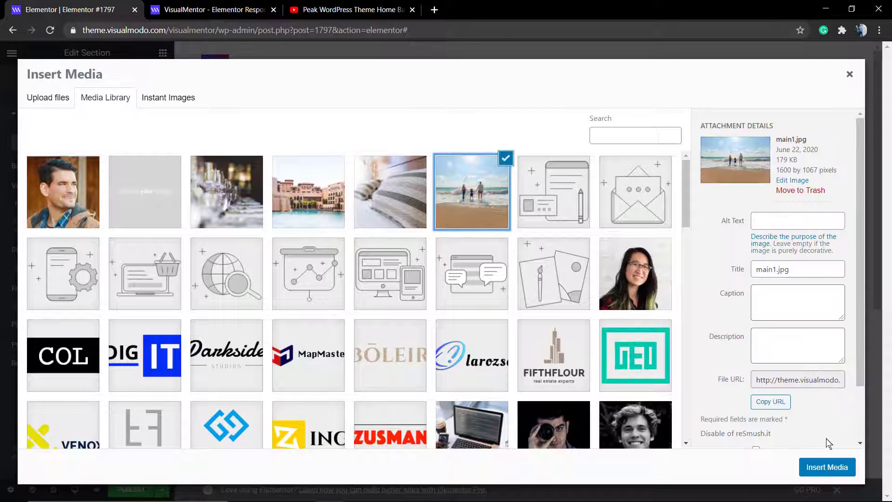
click(826, 466)
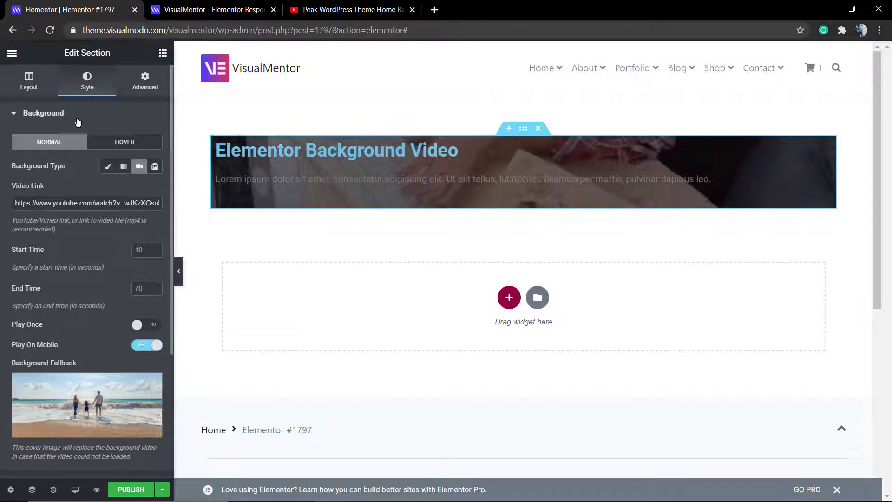
Step: Keep the section's content width Boxed, enable Stretch Section, and delete the background fallback image
click(29, 79)
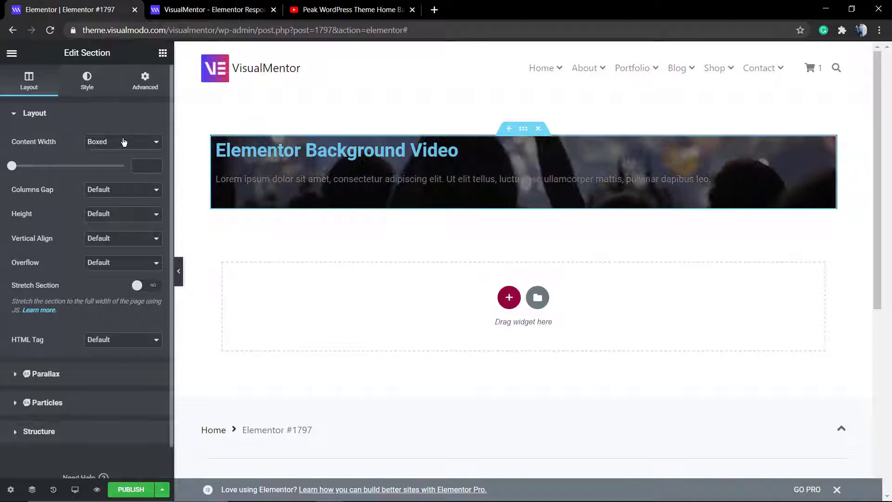
click(122, 141)
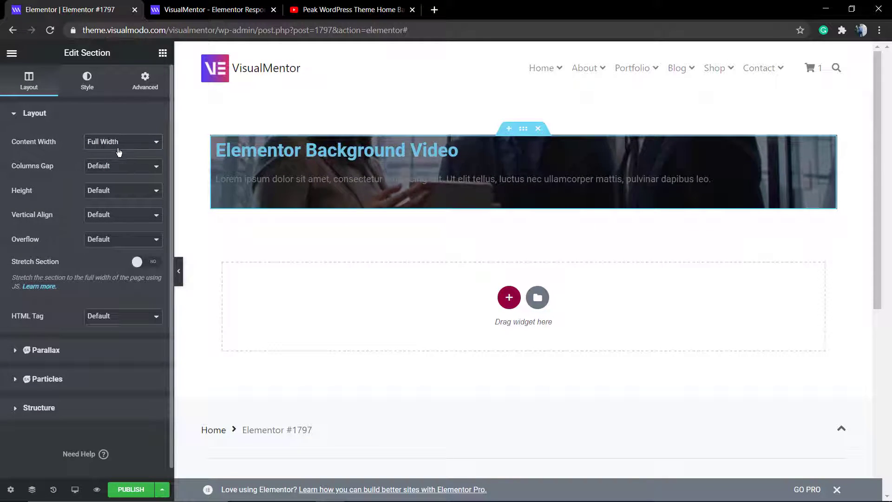
click(122, 141)
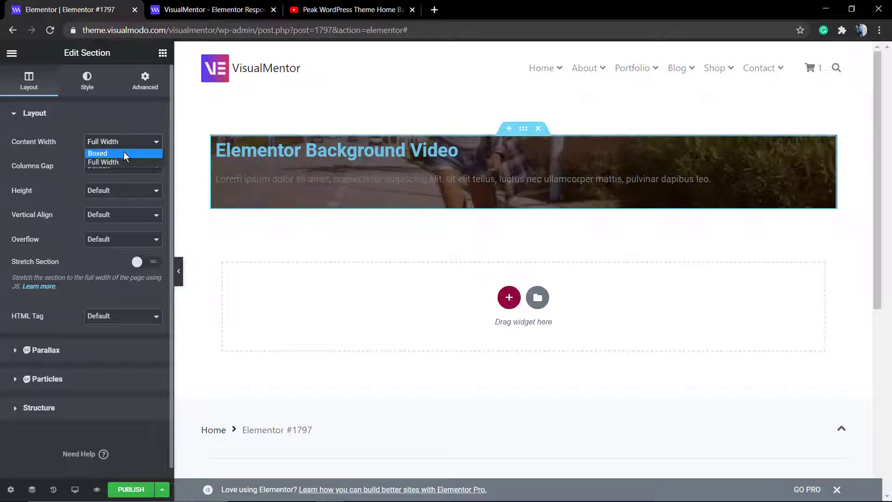
click(98, 152)
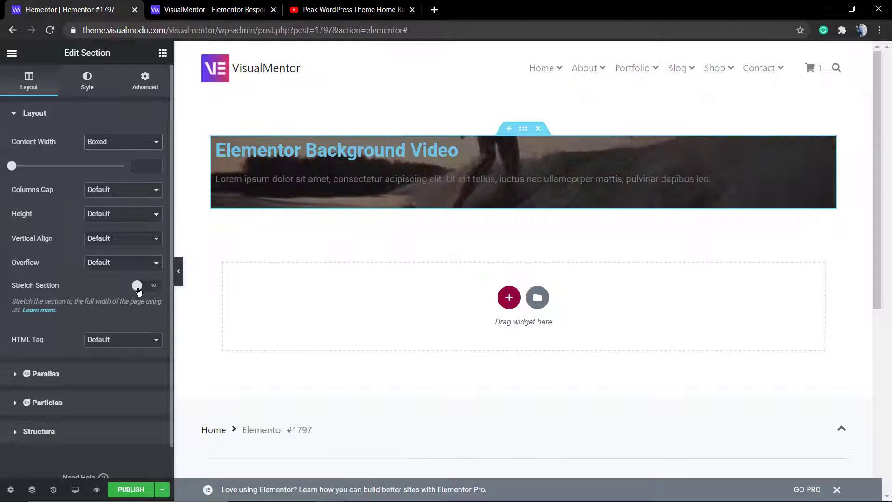
click(147, 284)
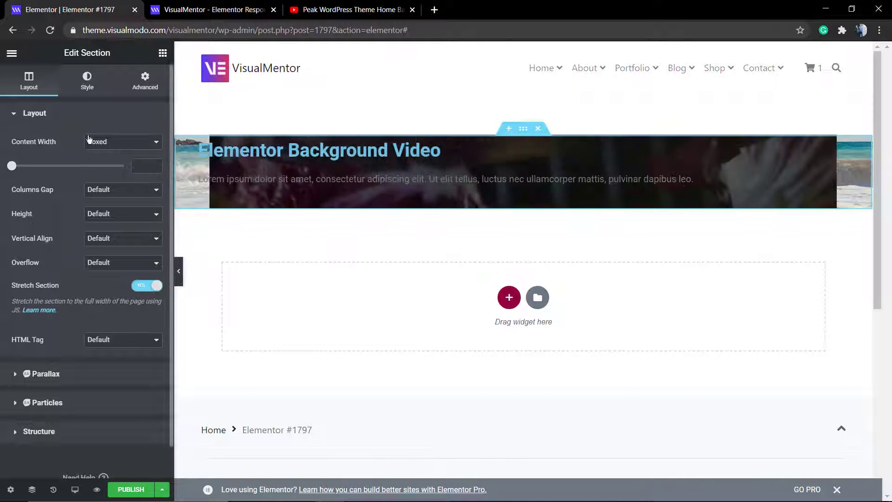
click(86, 80)
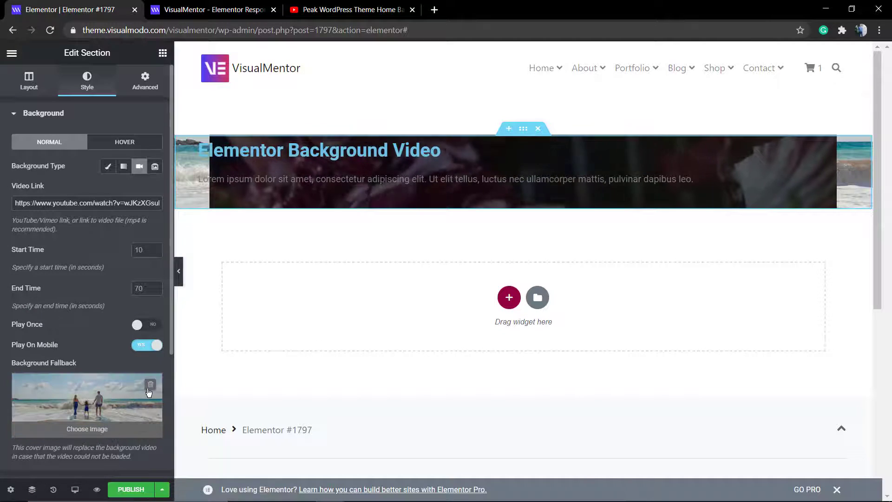
click(150, 385)
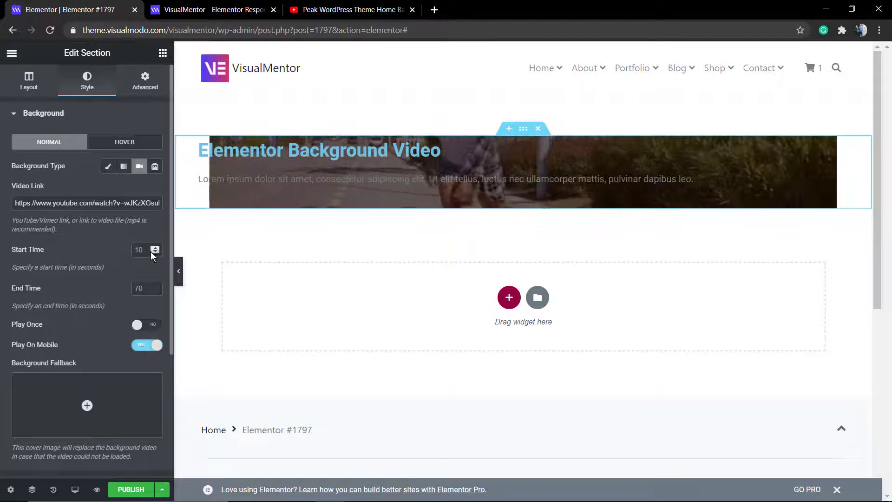
Step: Give the video section 150 px padding on every side and zero margin
click(145, 80)
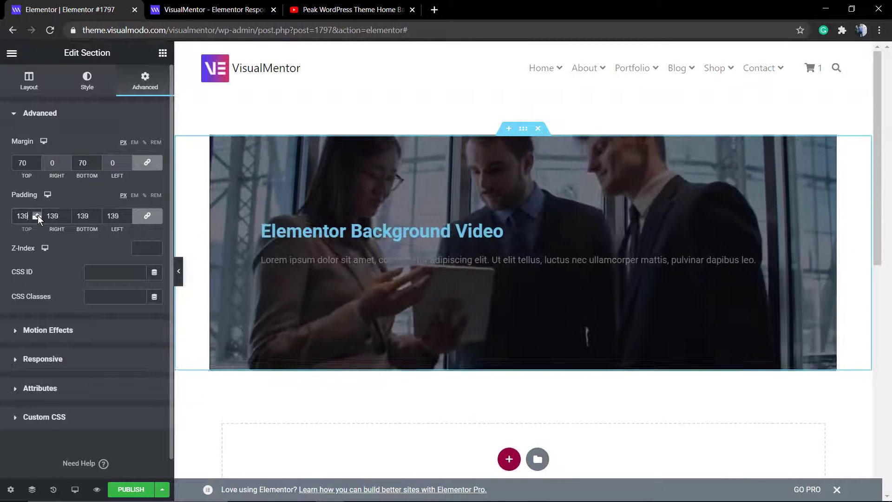
click(37, 215)
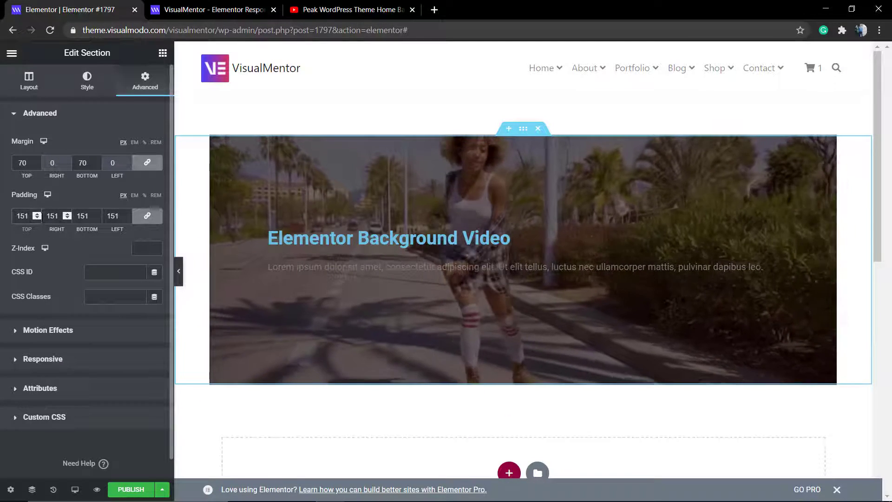
click(37, 216)
text(0)
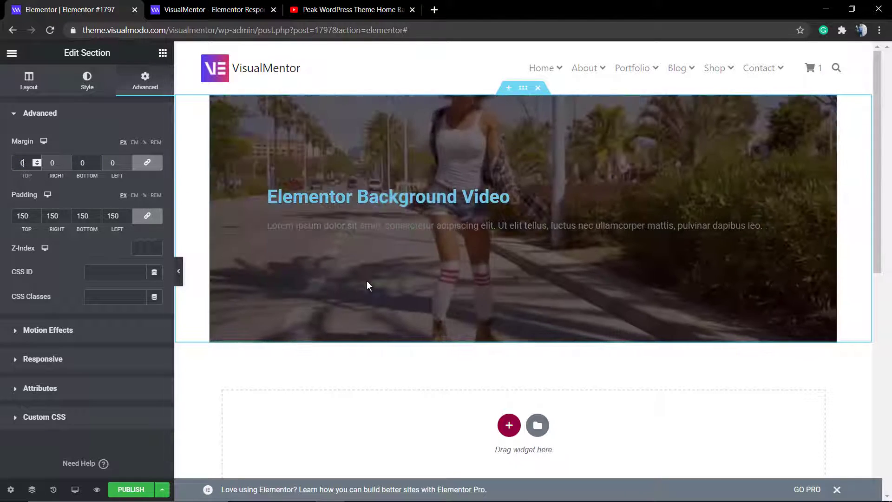
Step: Make the 'Elementor Background Video' heading a white H1 and colour the lorem ipsum text white
click(388, 196)
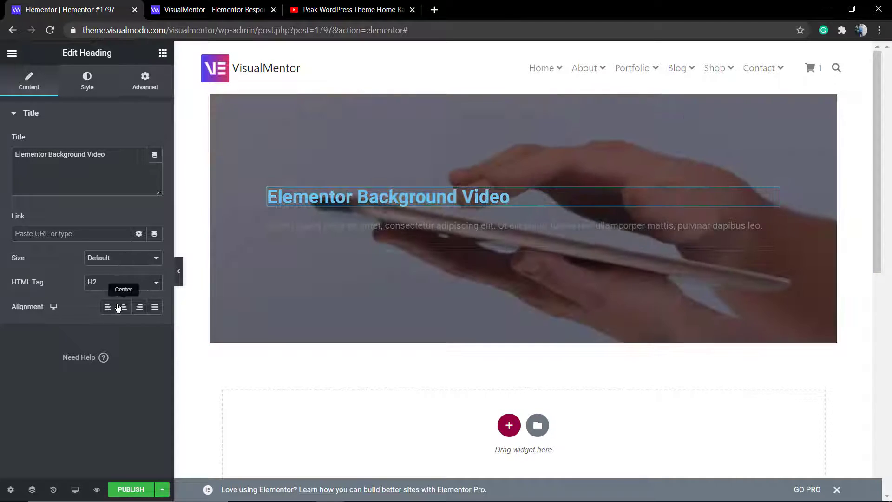
click(122, 282)
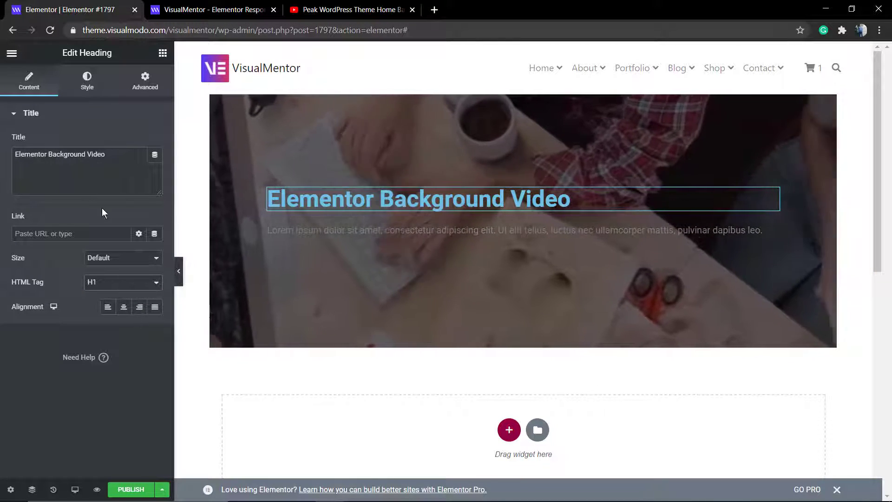
click(86, 81)
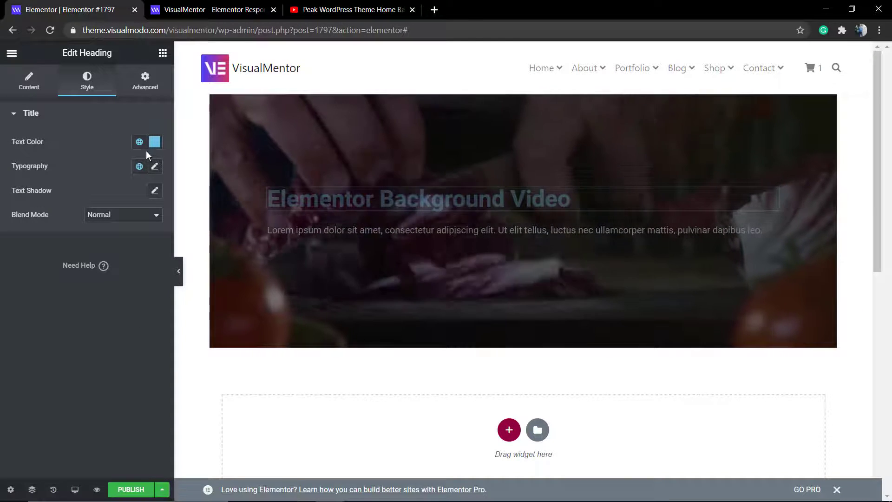
click(155, 141)
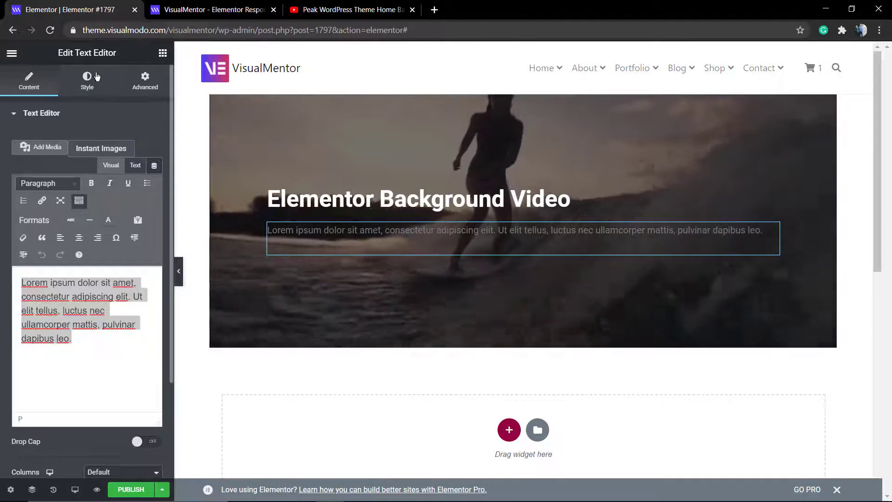
click(87, 79)
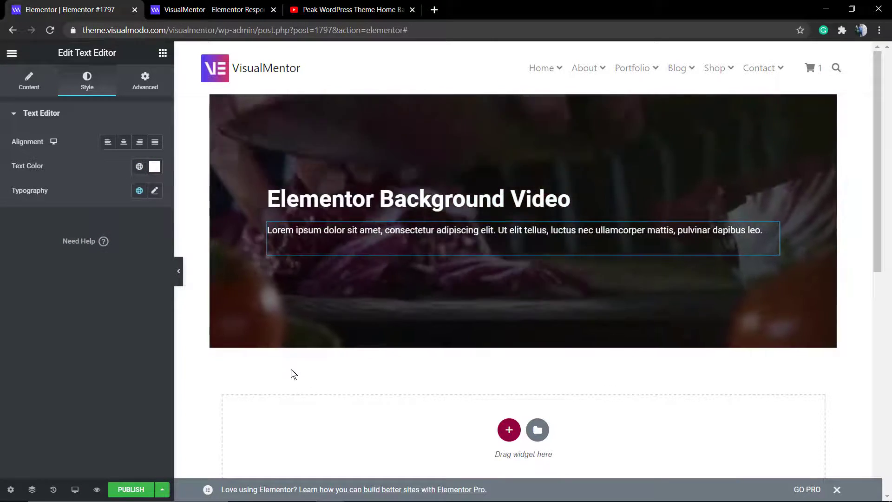
click(163, 489)
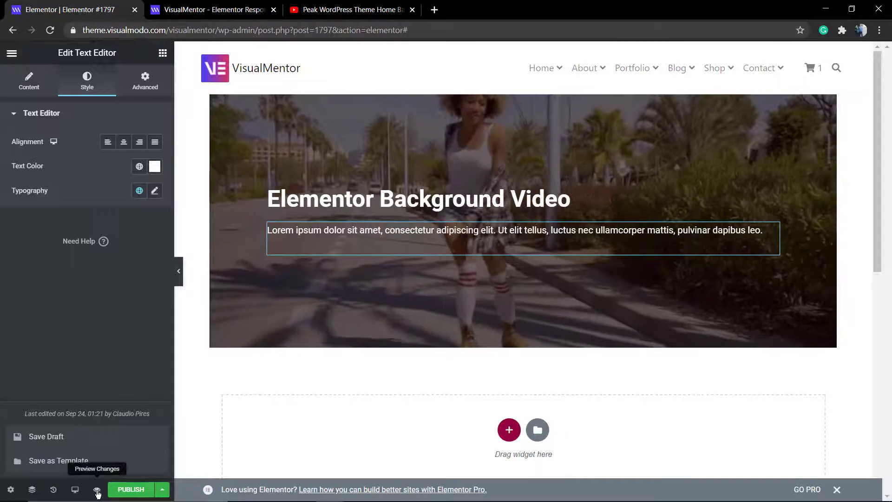
Step: Open a preview of the page in a separate browser tab
click(97, 489)
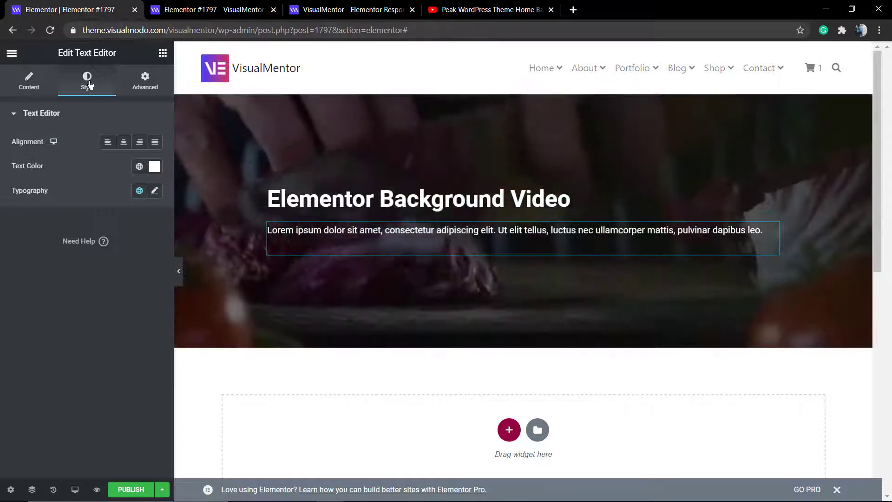
Step: Select the video section, review its YouTube background video settings, and close the Elementor Pro bar
click(41, 113)
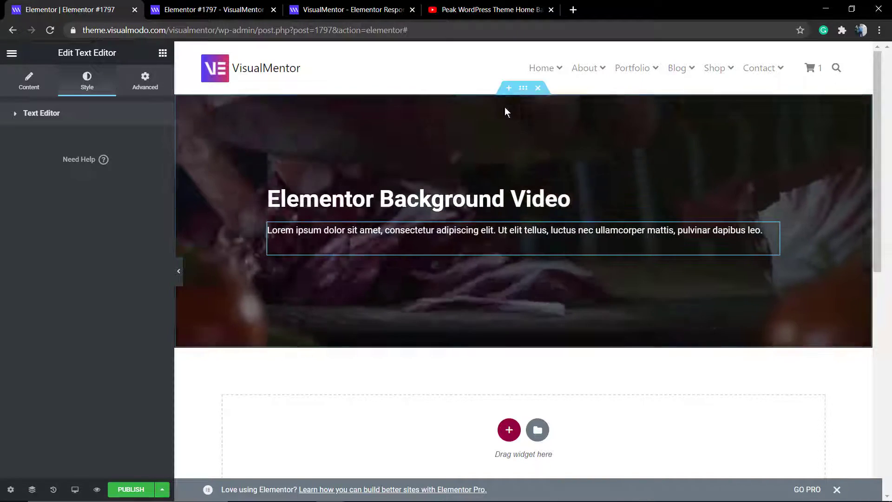
click(522, 88)
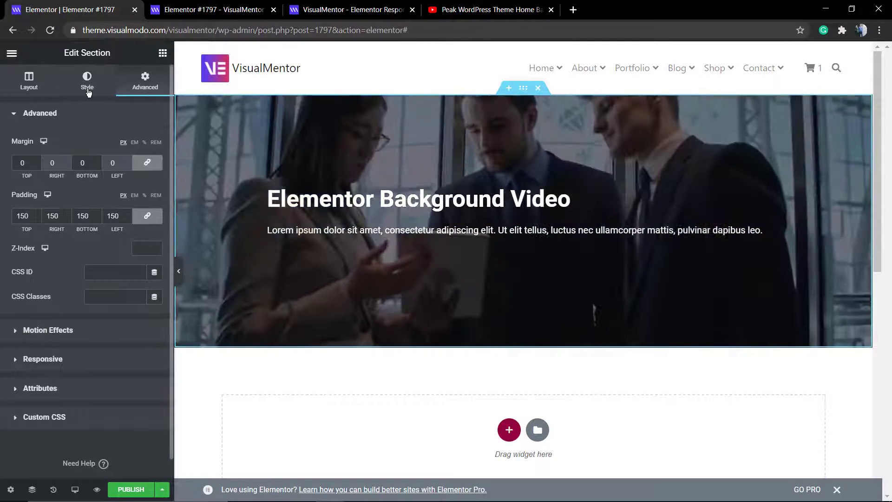
click(86, 80)
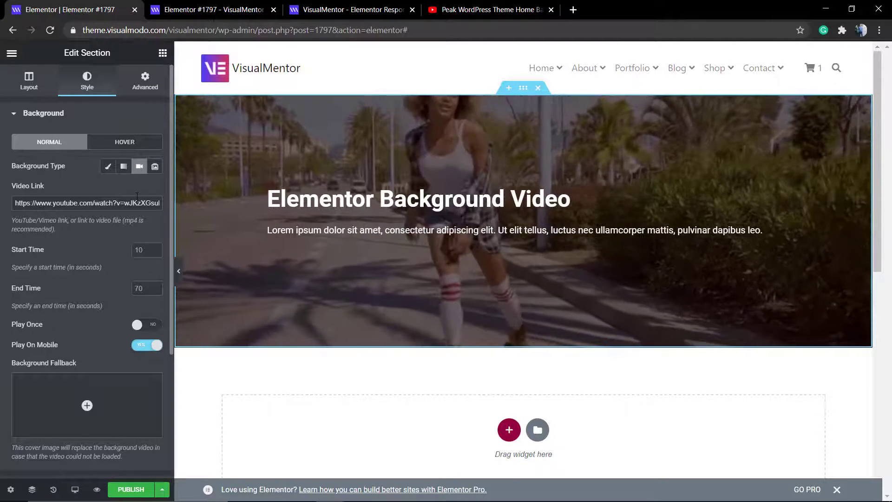
mouse_move(219, 267)
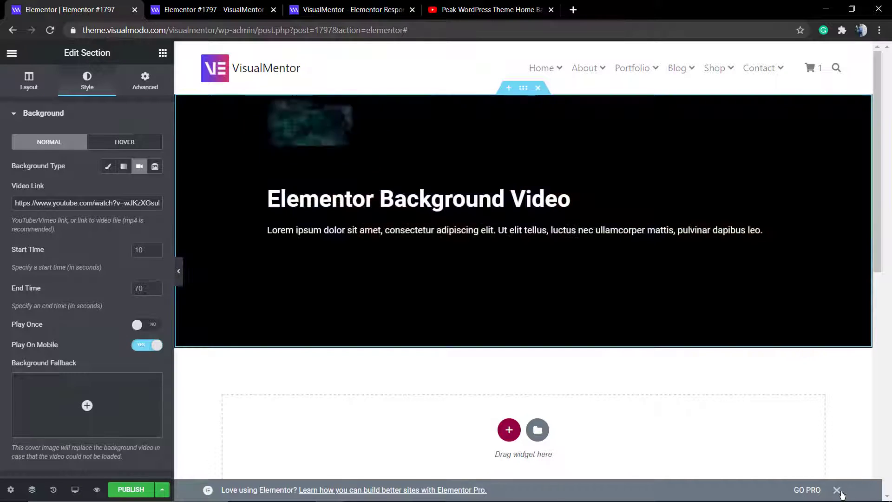
click(836, 490)
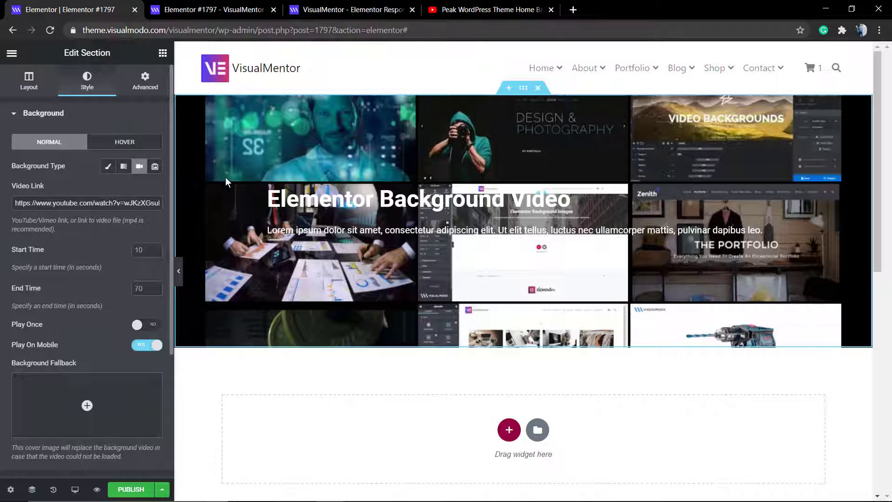
scroll(down, 3)
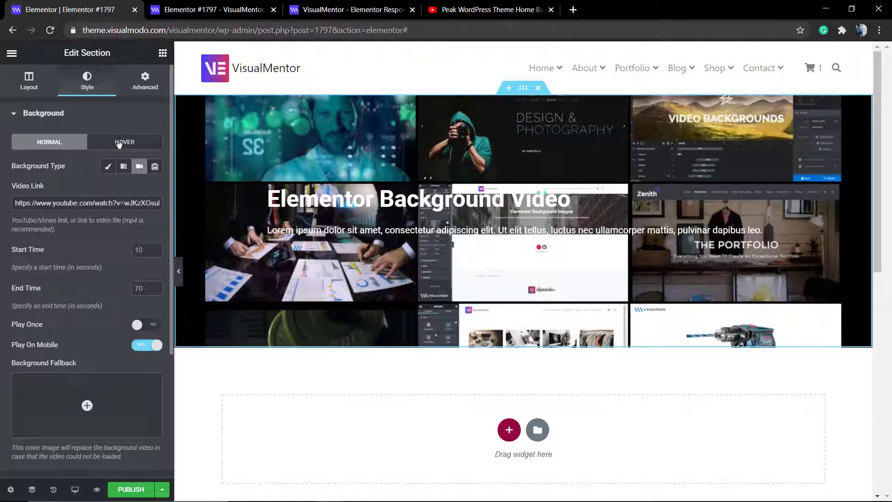
mouse_move(52, 107)
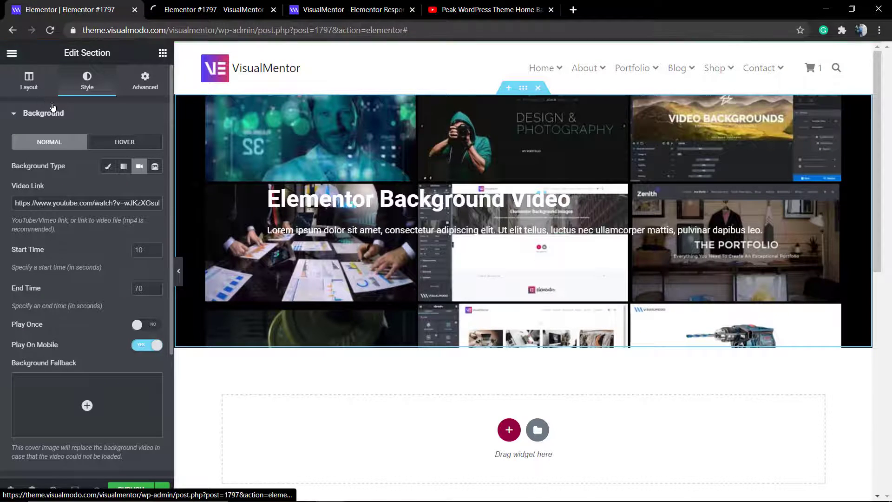
mouse_move(138, 165)
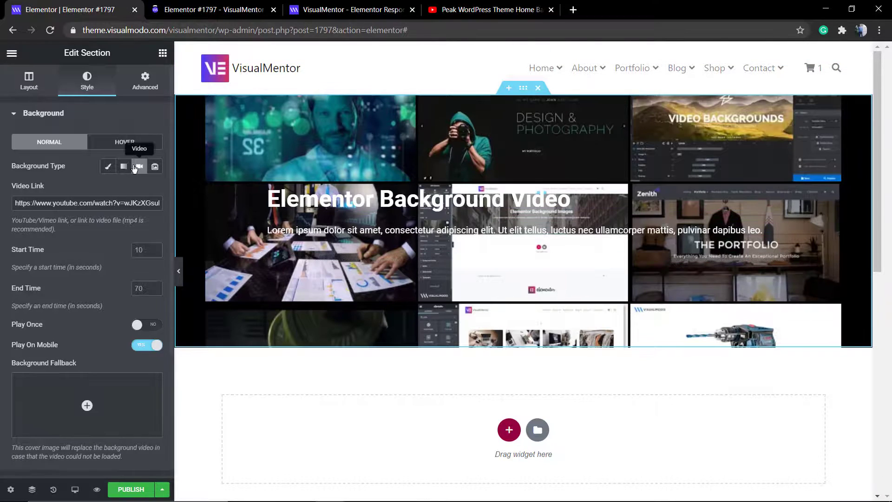
click(415, 200)
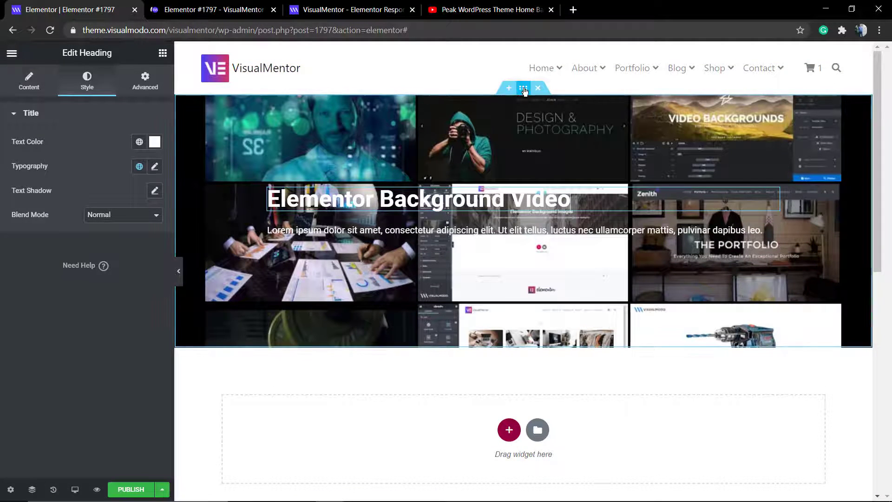
click(522, 88)
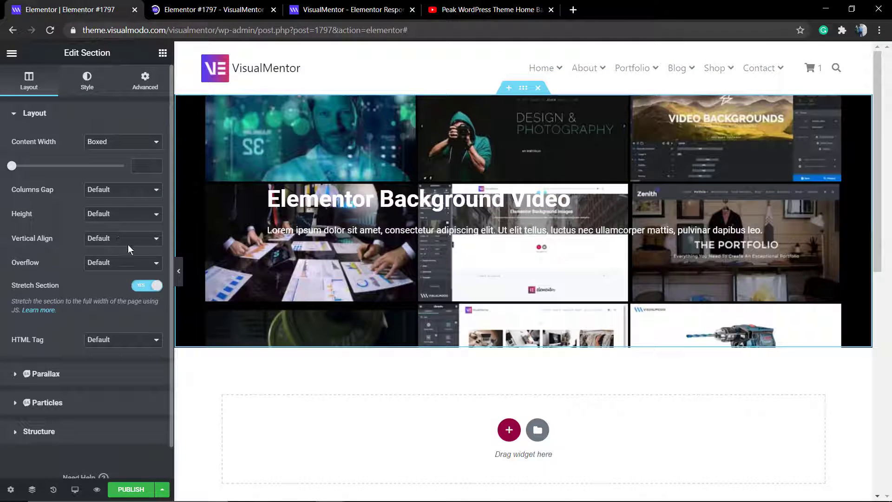
click(86, 80)
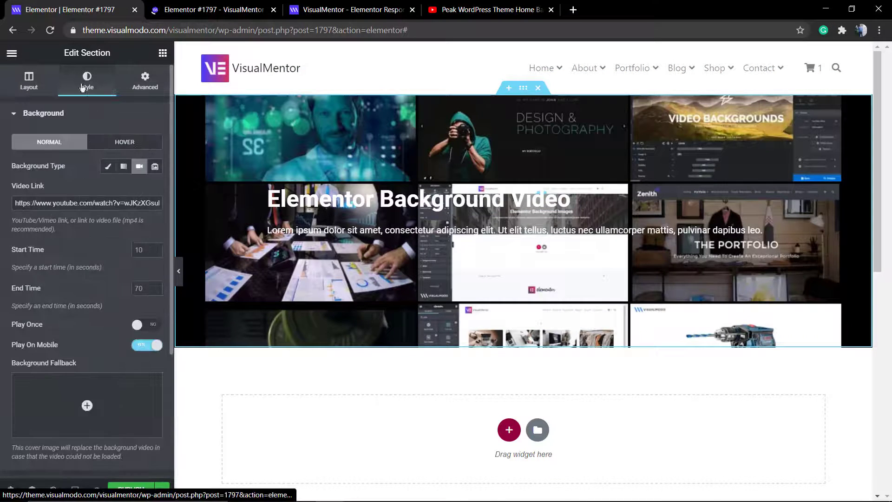